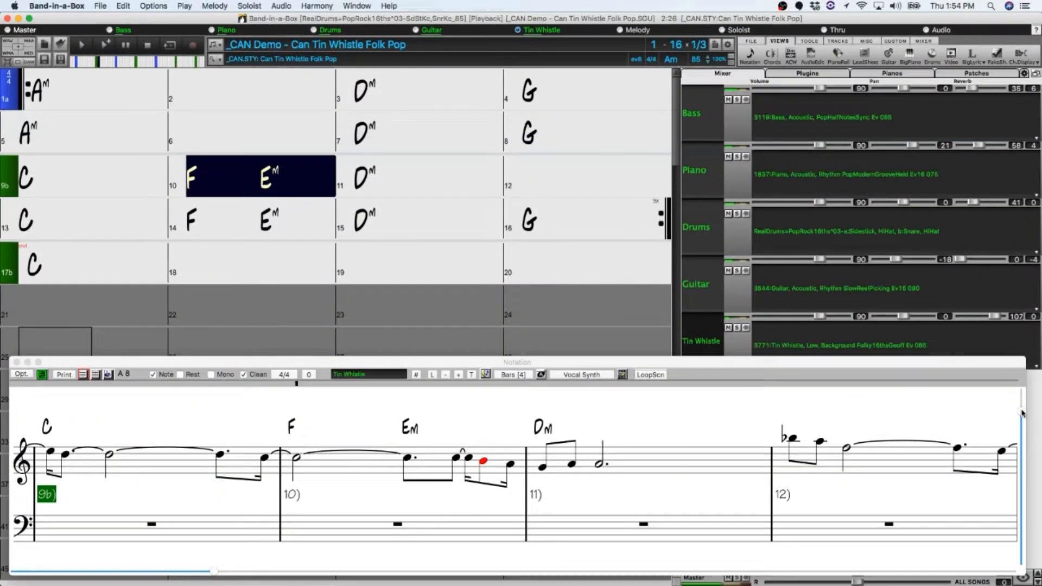
# Load the _QUICK Baritone Guitar Rock demo and float the Mixer showing all tracks
pyautogui.click(428, 175)
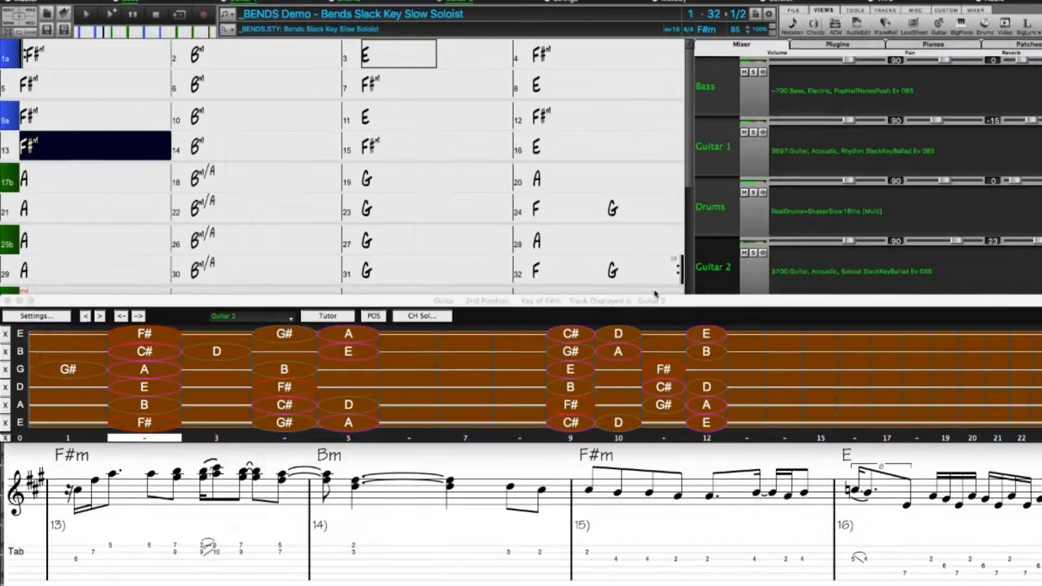
pyautogui.click(87, 8)
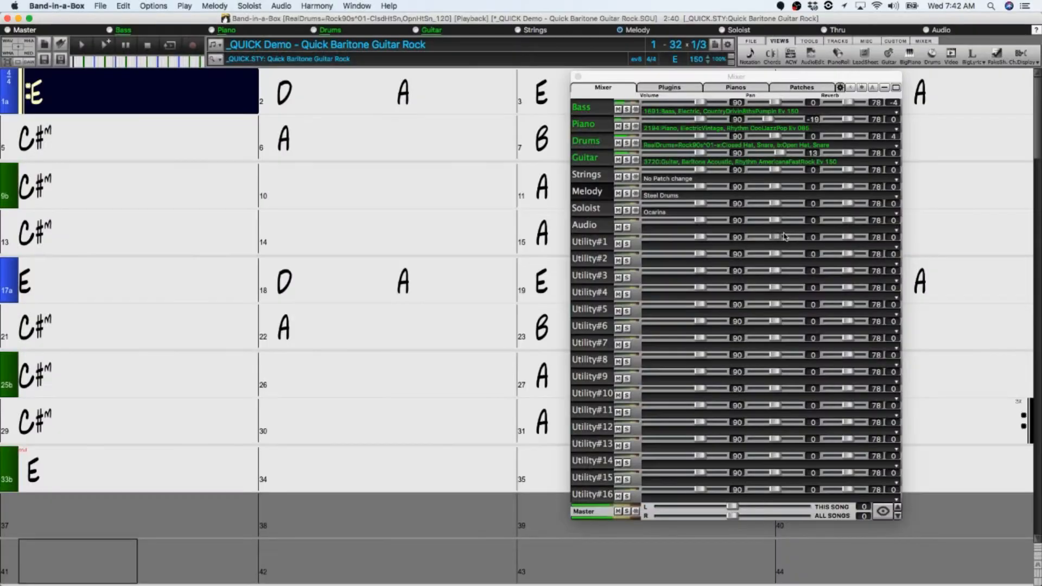
# Dock the Mixer and set it to Show Active, Hide Inactive tracks
pyautogui.click(396, 91)
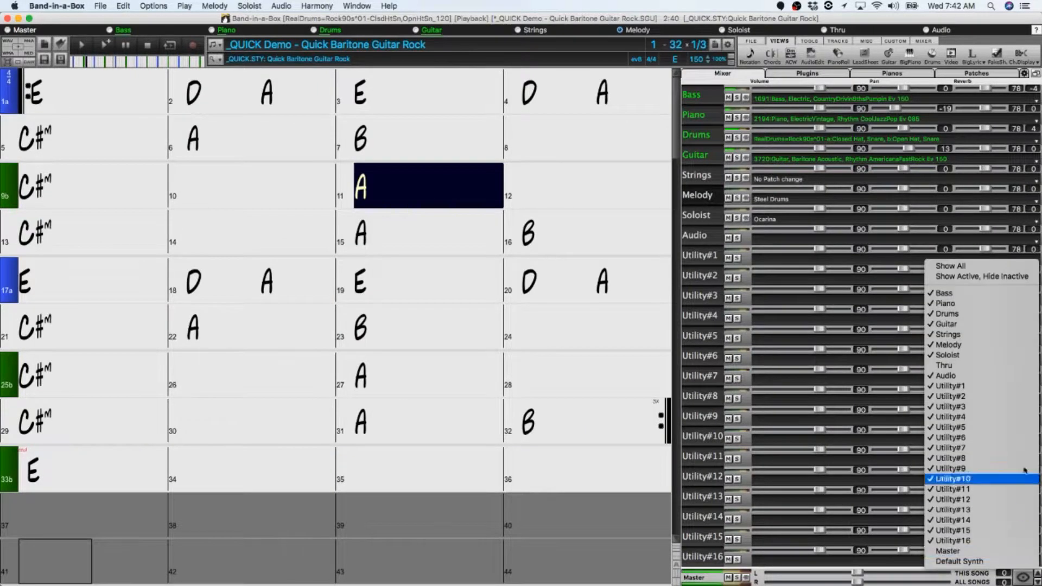
pyautogui.click(982, 276)
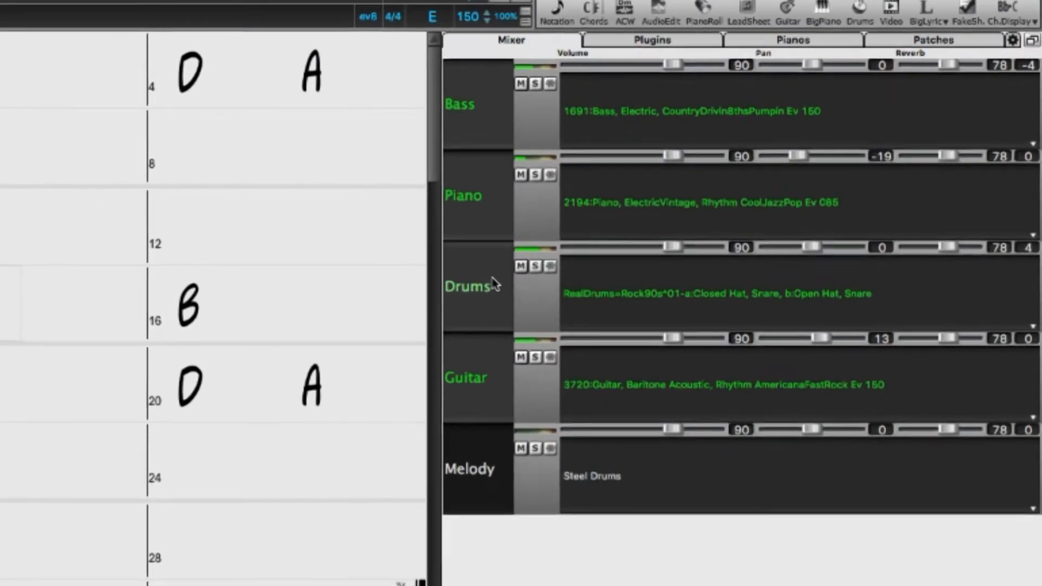
pyautogui.click(1013, 40)
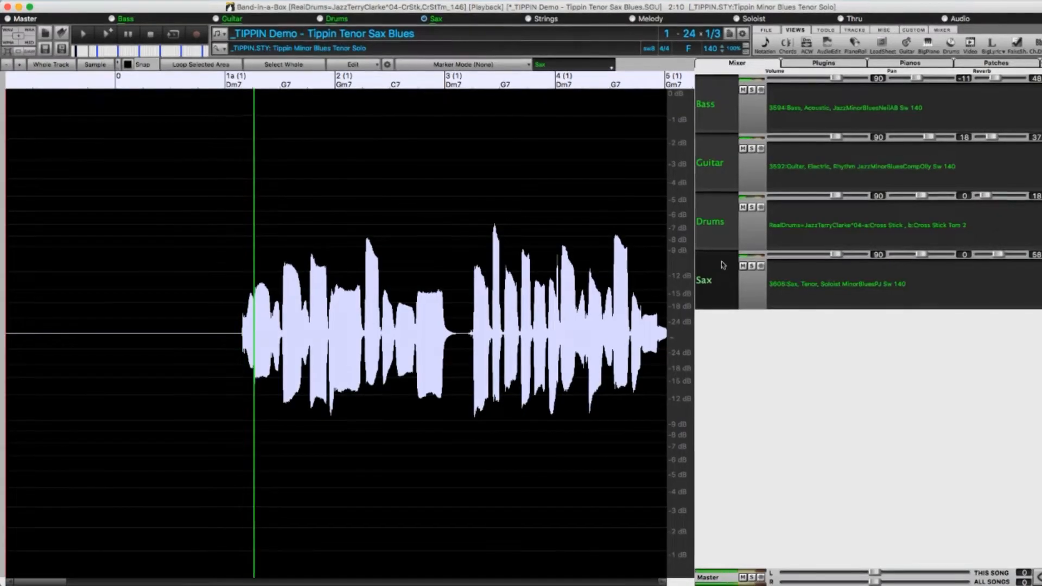
# Load the _BUTTER demo in Audio Edit and bring up the Audio Harmony dialog for its guitar
pyautogui.click(336, 16)
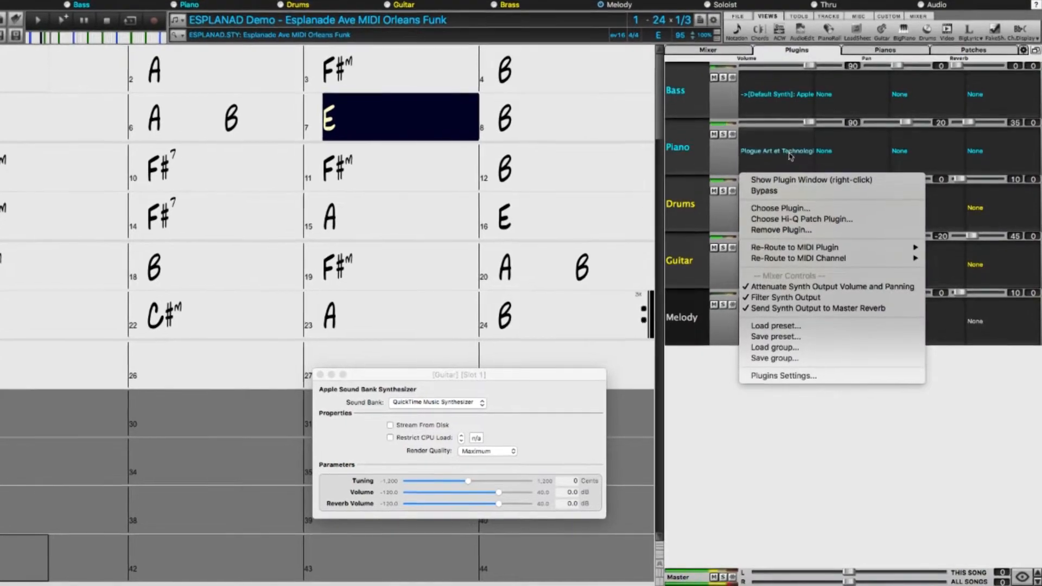
pyautogui.click(811, 179)
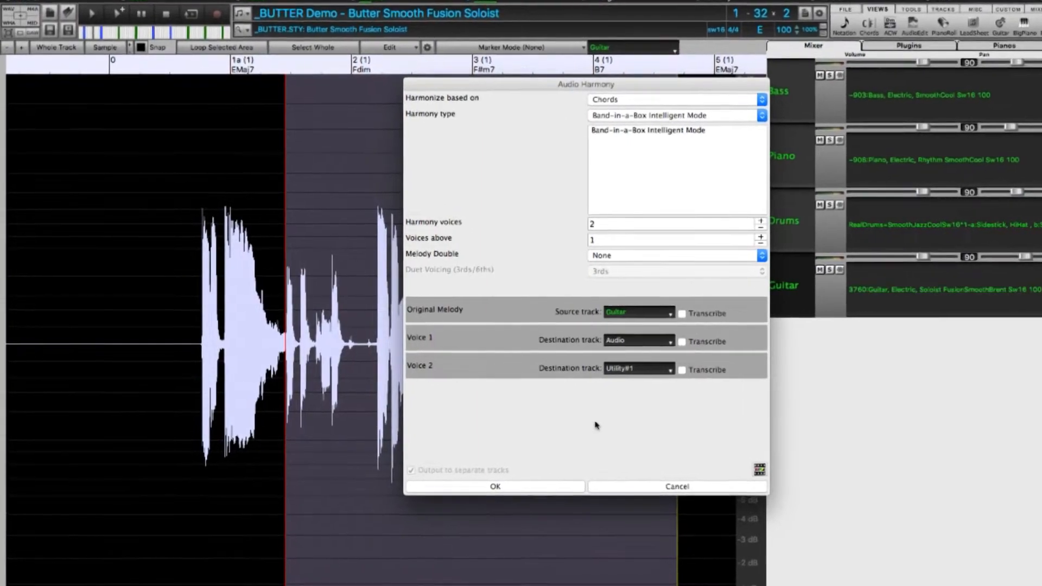
# Auto-fix the Pedal Steel's sour notes from key signatures and chords, and render at 24-bit PCM
pyautogui.click(495, 486)
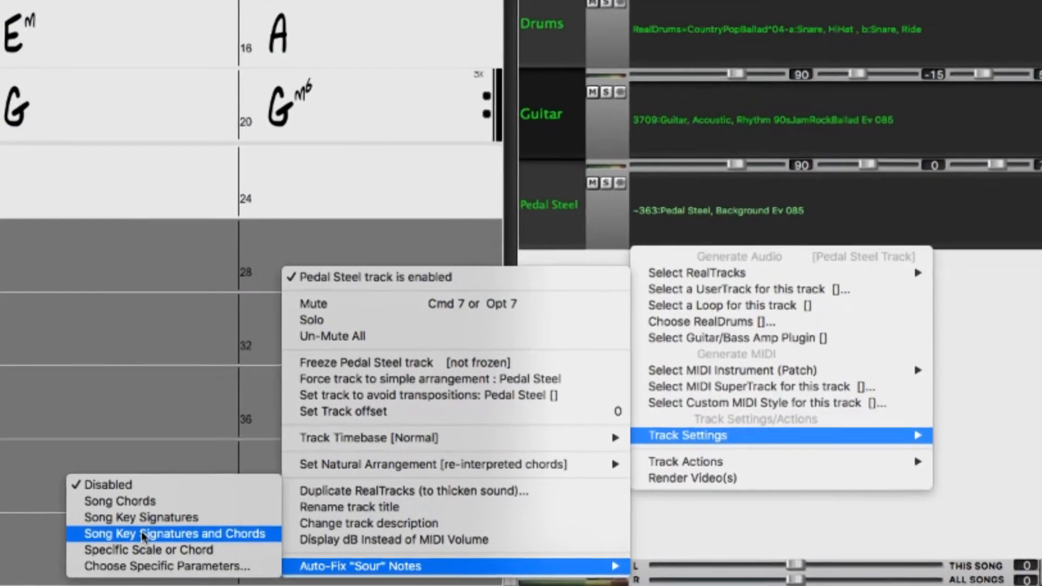
pyautogui.click(174, 533)
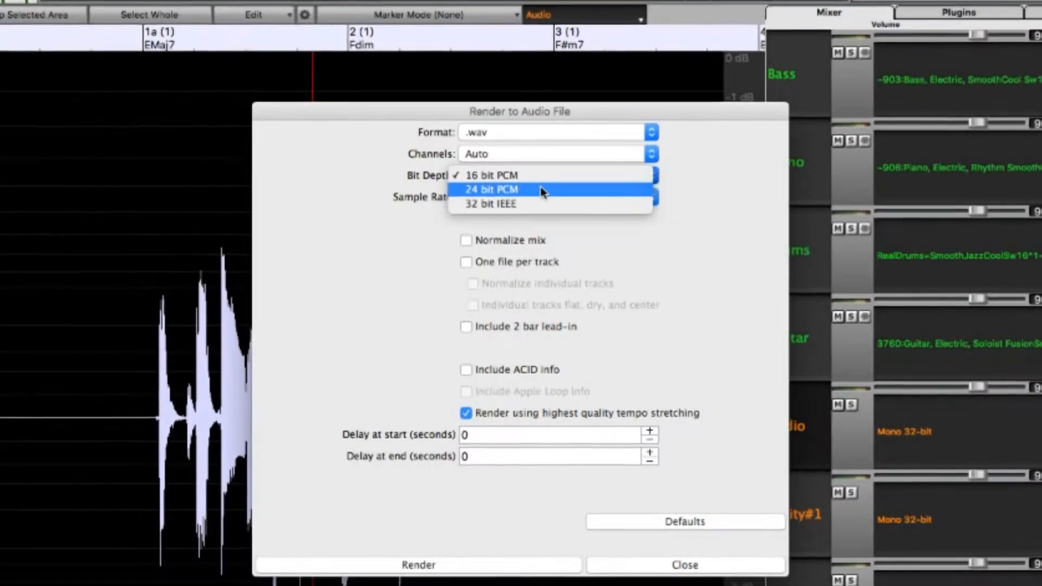
pyautogui.click(490, 188)
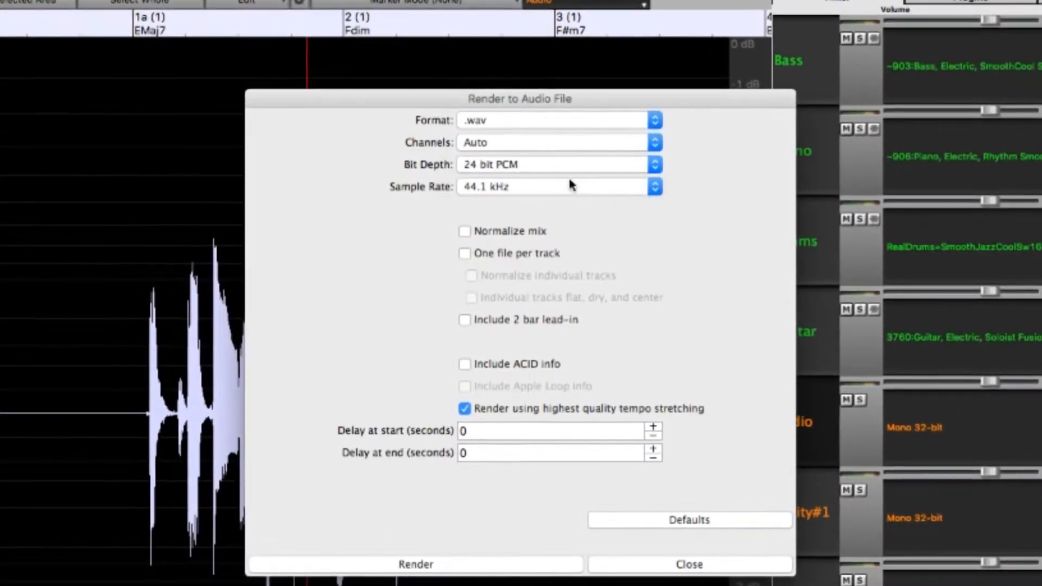
pyautogui.click(688, 564)
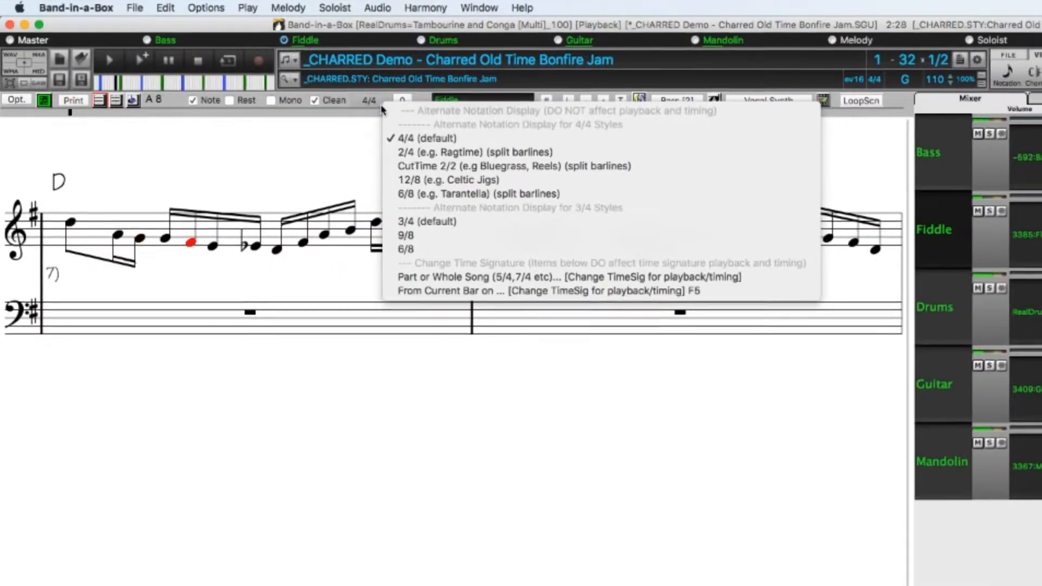
# Transpose the Notation window display to Tenor Sax +14
pyautogui.click(479, 165)
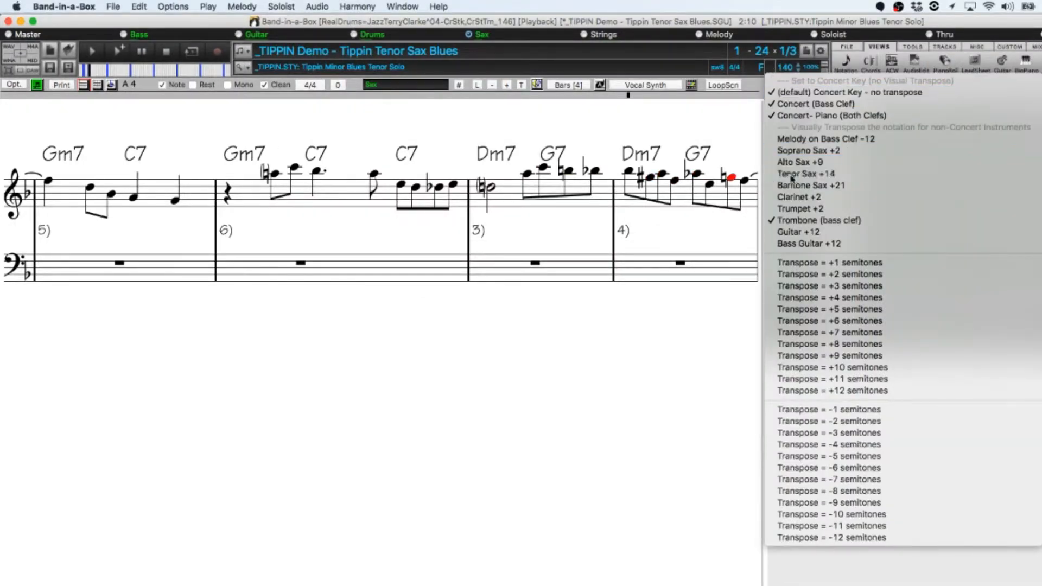
pyautogui.click(805, 174)
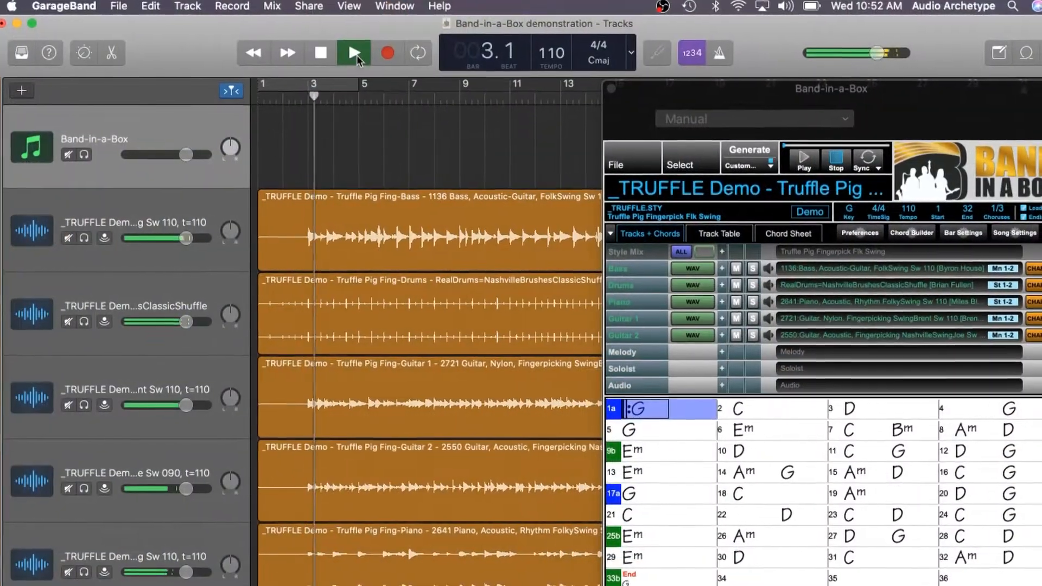
# Play the plugin-generated tracks in GarageBand and show the _CLARO demo in the AU plugin
pyautogui.click(353, 52)
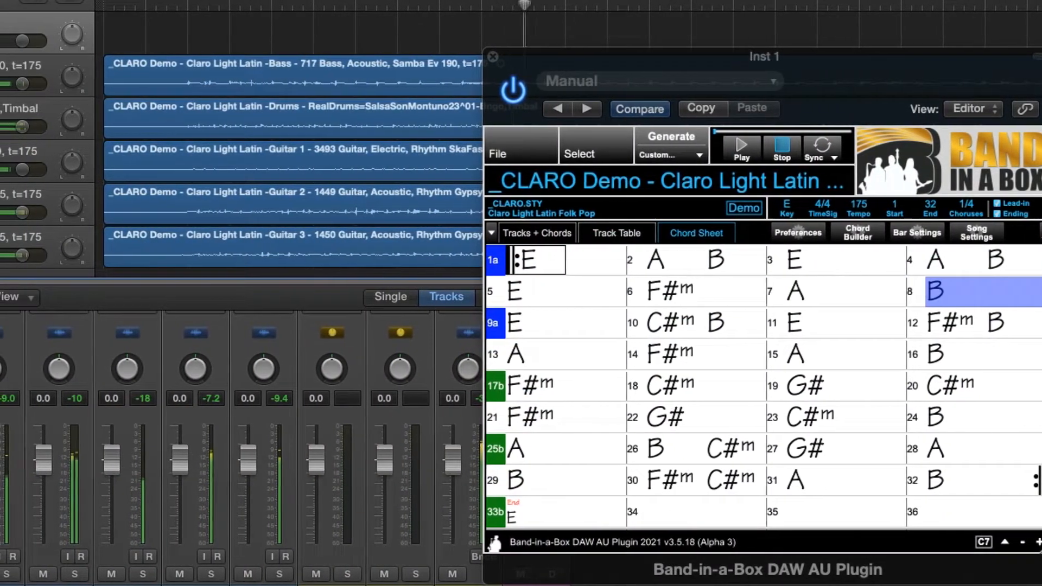
pyautogui.click(682, 324)
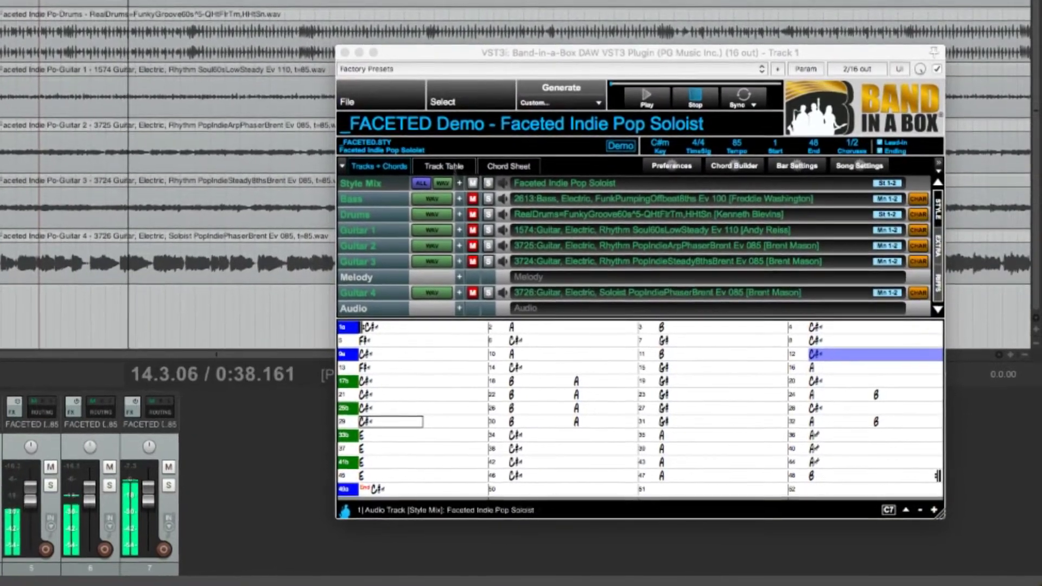
# Drag the Faceted demo's chord sheet from the VST3 plugin into Reaper as a MIDI chord-marker track
pyautogui.click(442, 165)
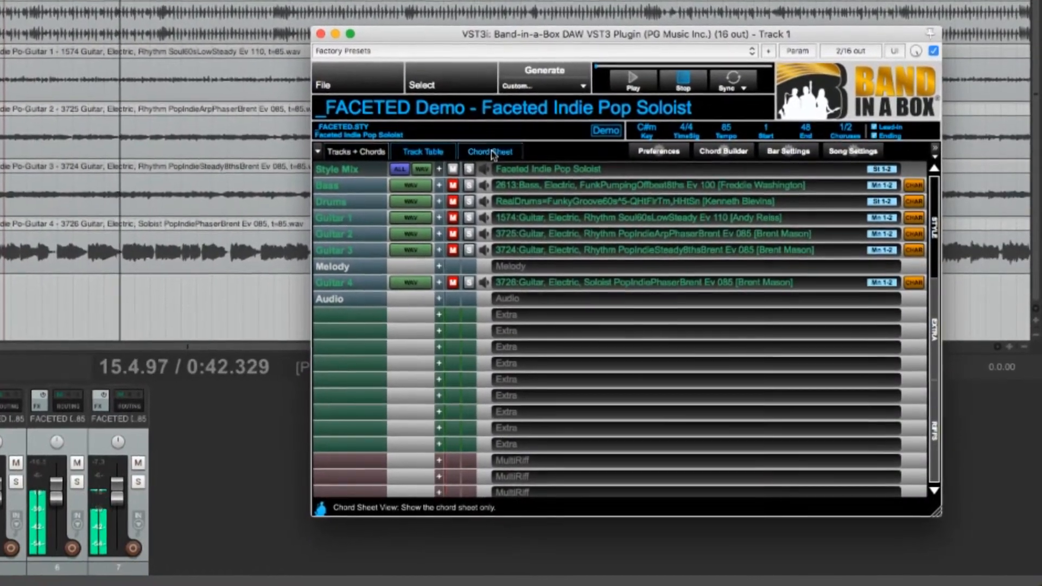
pyautogui.click(490, 151)
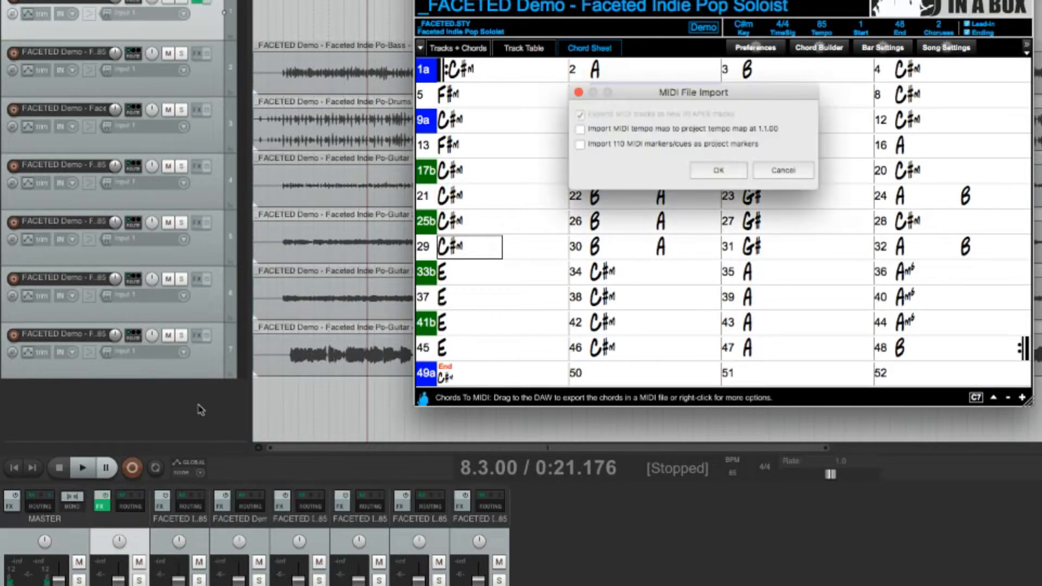
pyautogui.click(718, 171)
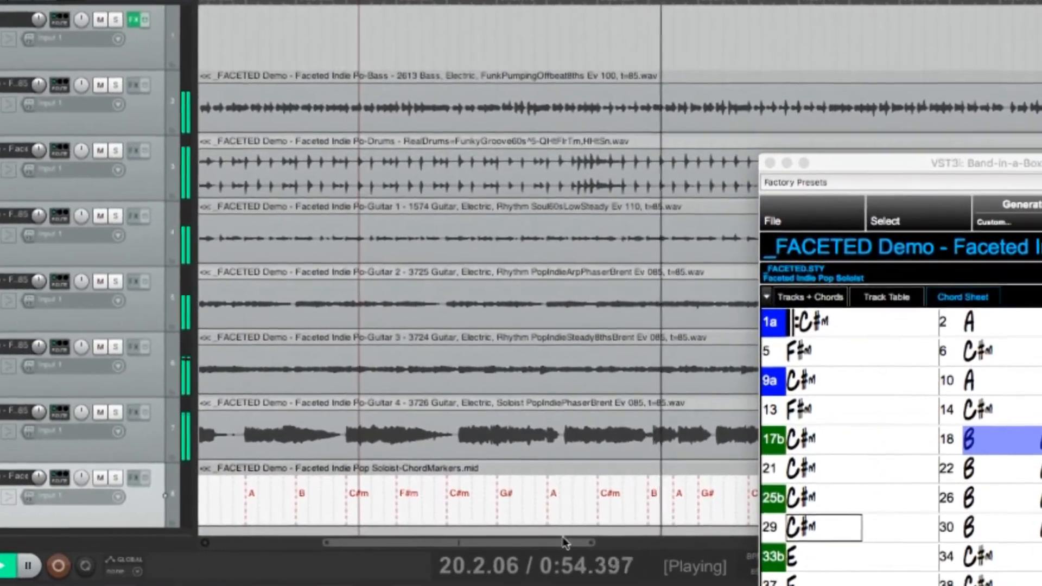
pyautogui.rightClick(451, 129)
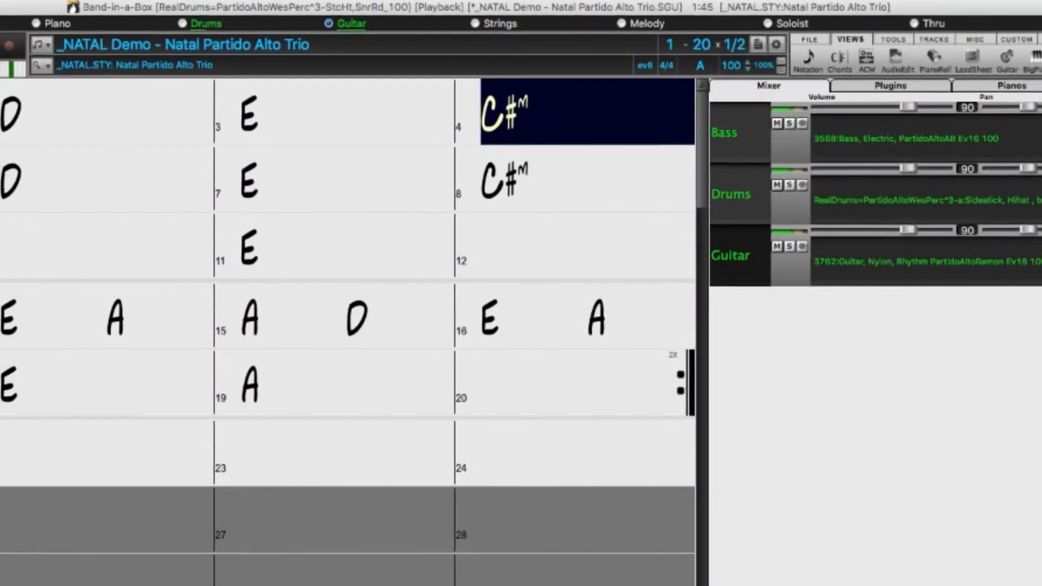
# Load the _BOMA demo, then the _QUARK demo with the Guitar window on Guitar 4
pyautogui.click(585, 112)
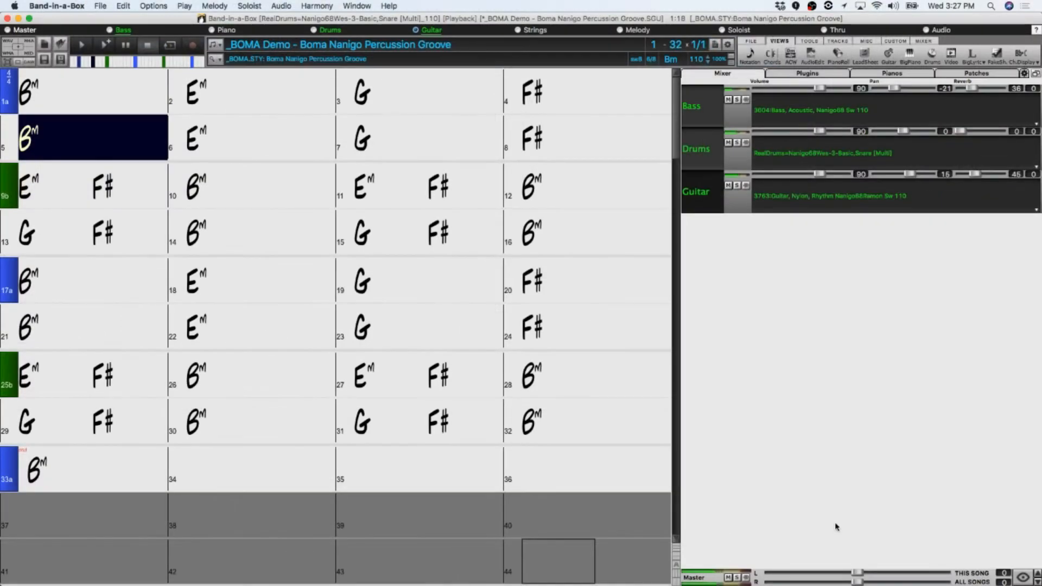
pyautogui.click(260, 137)
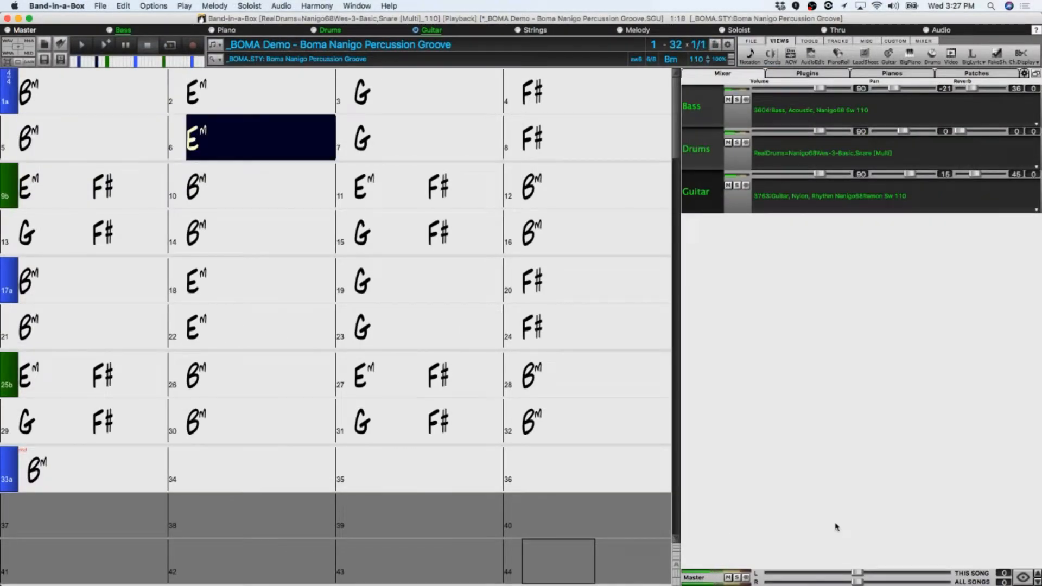
pyautogui.click(428, 138)
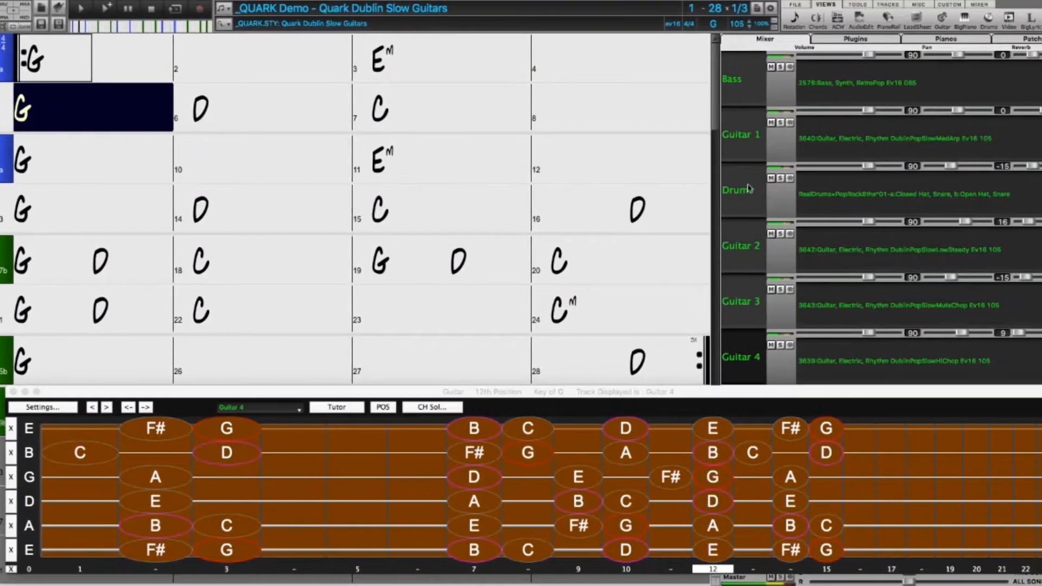
# Filter the StylePicker to RT 364, preview _METEOR Ambient Synth Guitar, then choose _PLEX Cinematic Pop
pyautogui.click(733, 134)
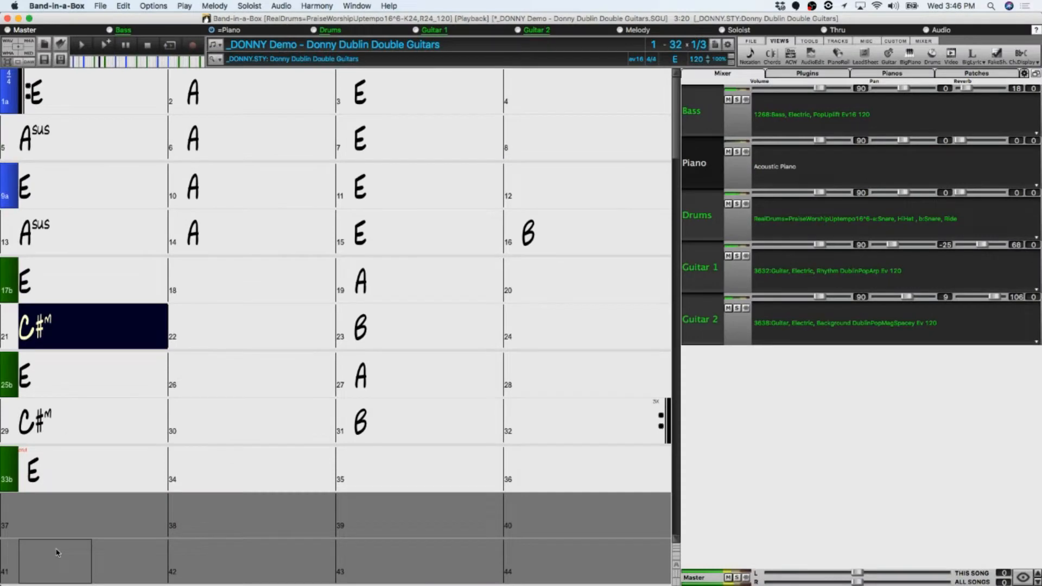
pyautogui.click(260, 326)
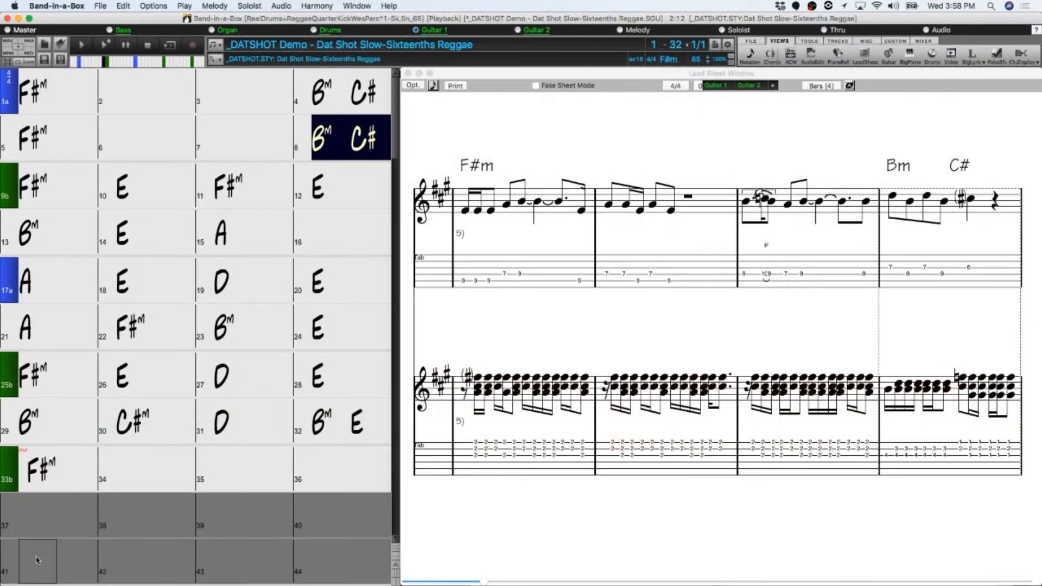
pyautogui.click(31, 185)
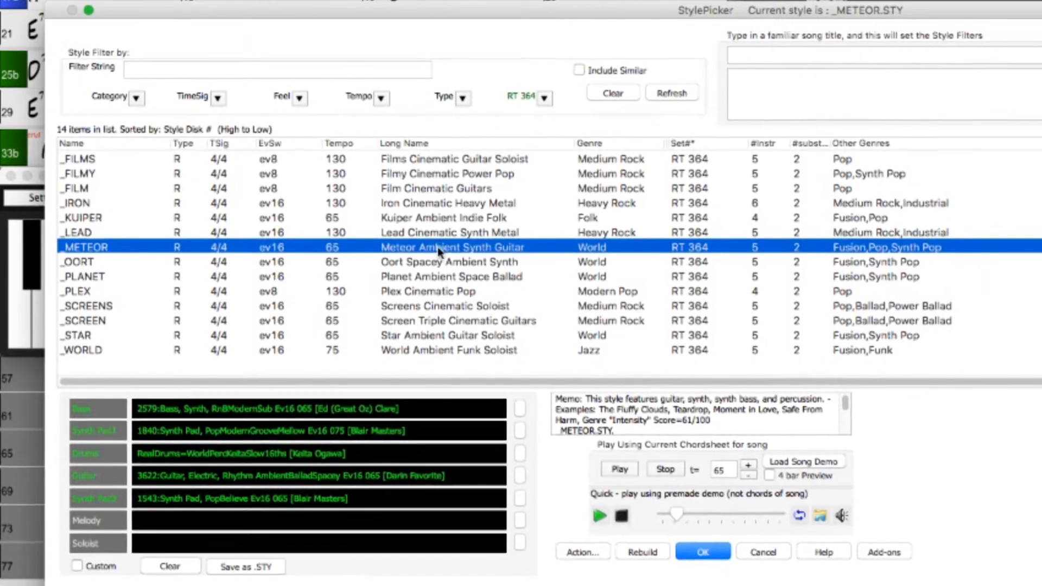
pyautogui.click(432, 295)
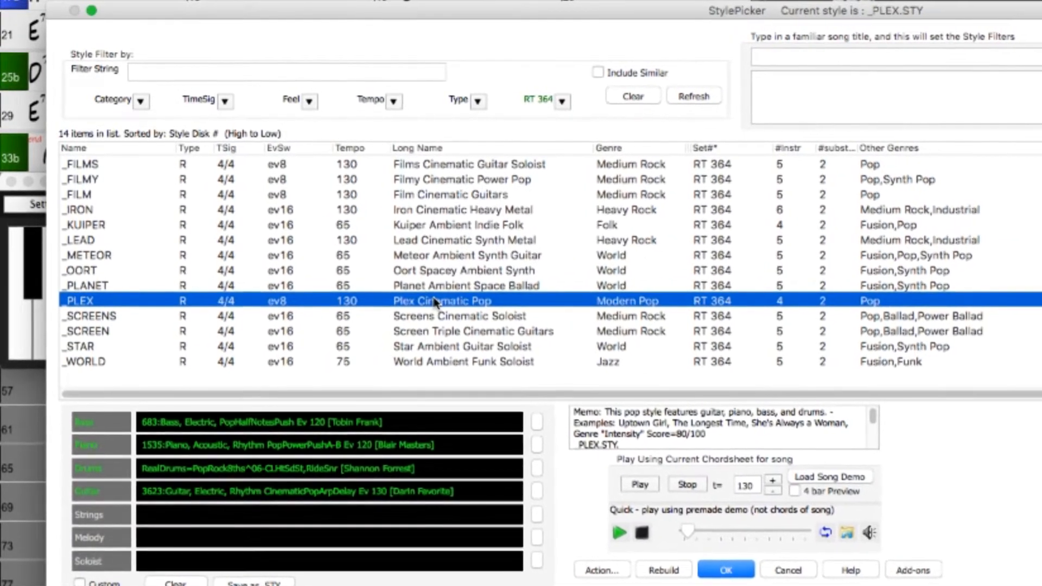
pyautogui.click(725, 570)
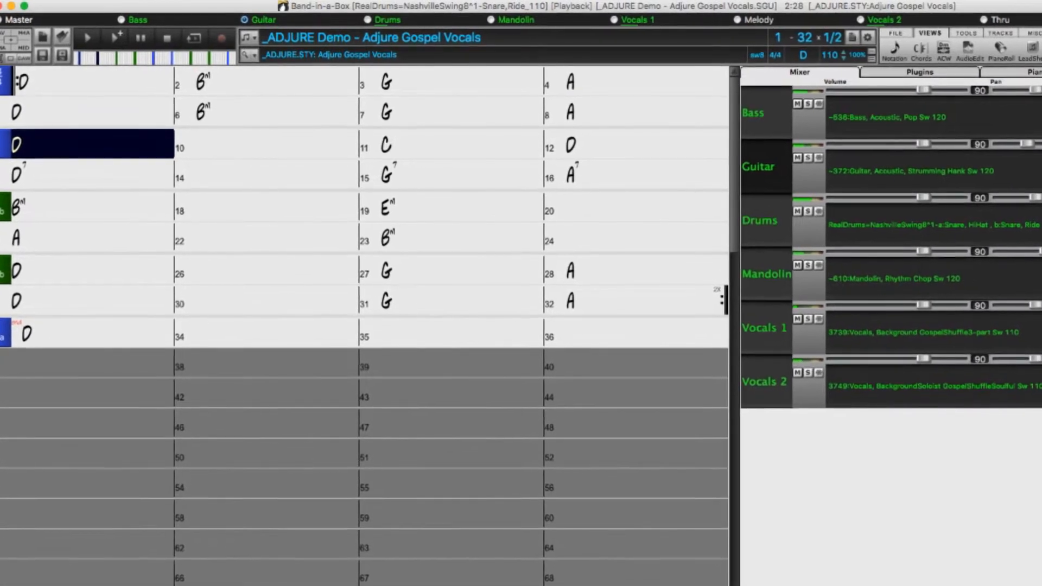
# Load the _COURSE Americana Lap Steel demo with its notation and guitar fretboard shown
pyautogui.click(276, 147)
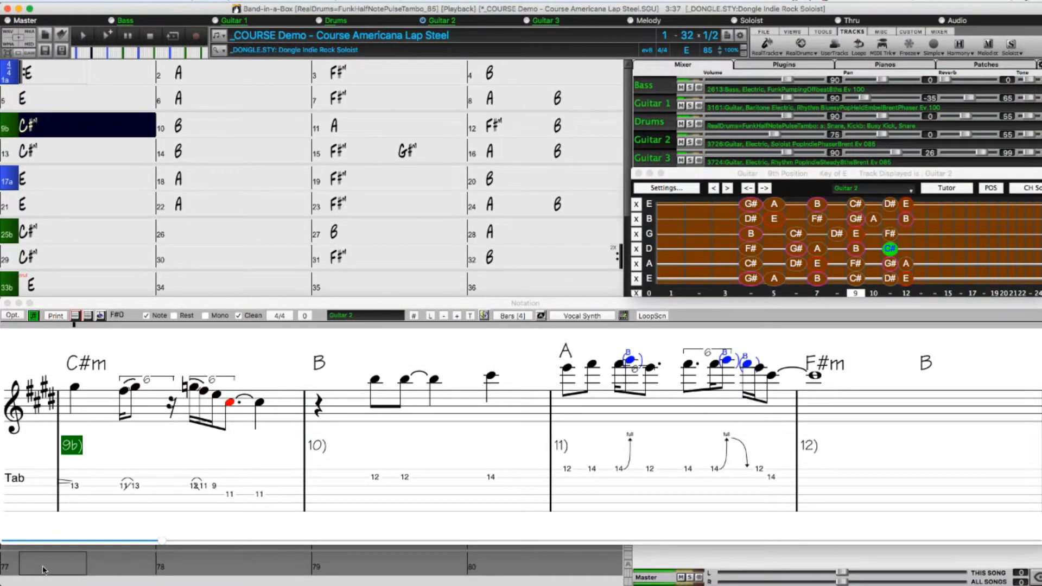
# Play the lap steel demo, then load the _EARTH+ Demo - Earth Bluegrass Waltz MultiStyle song
pyautogui.click(242, 126)
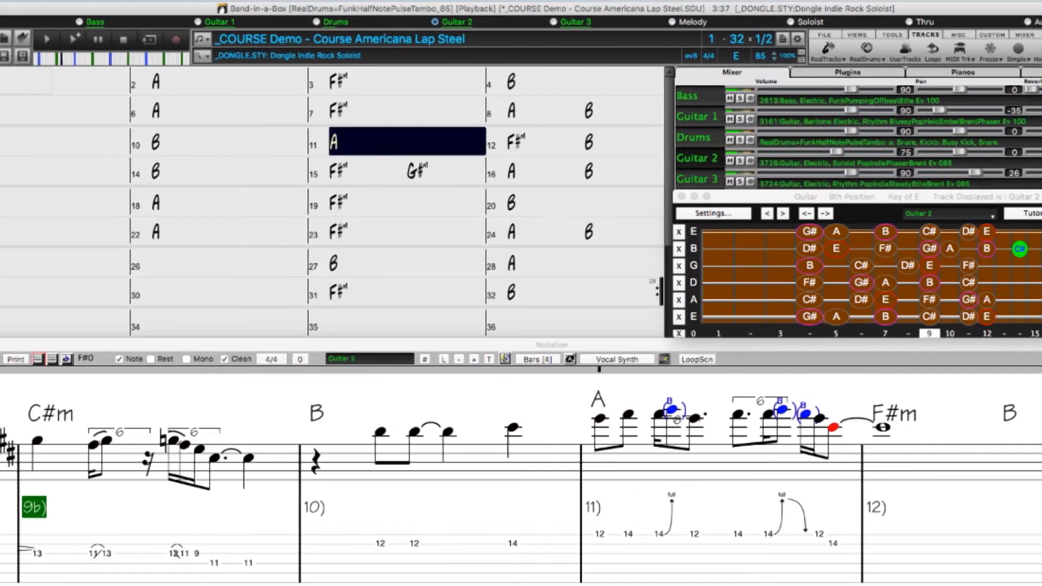
pyautogui.click(532, 141)
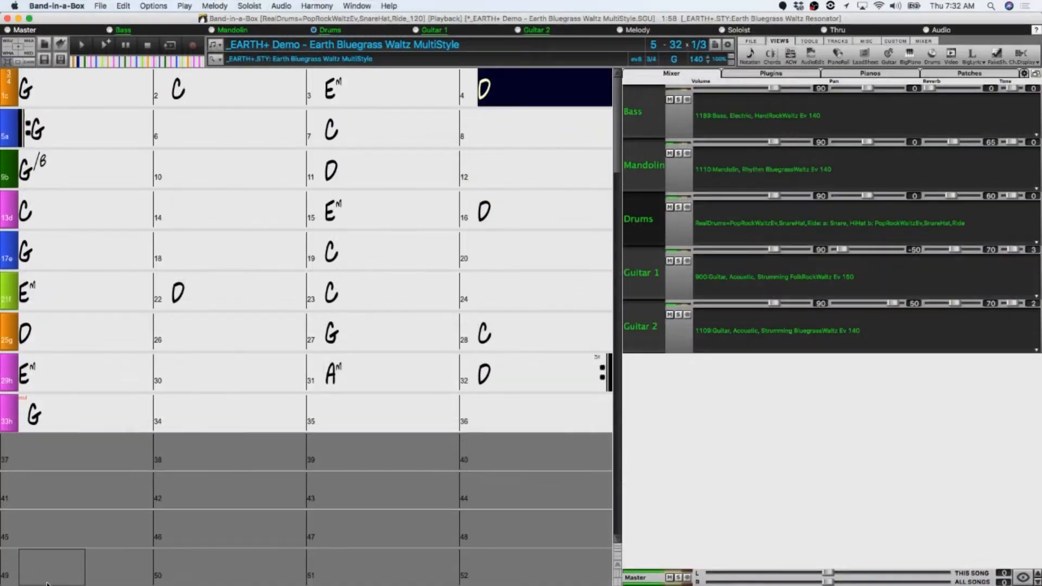
# Load the _WHISTLE Demo - Tin Whistle Light Folk Pop with the tin whistle melody in Notation
pyautogui.click(72, 128)
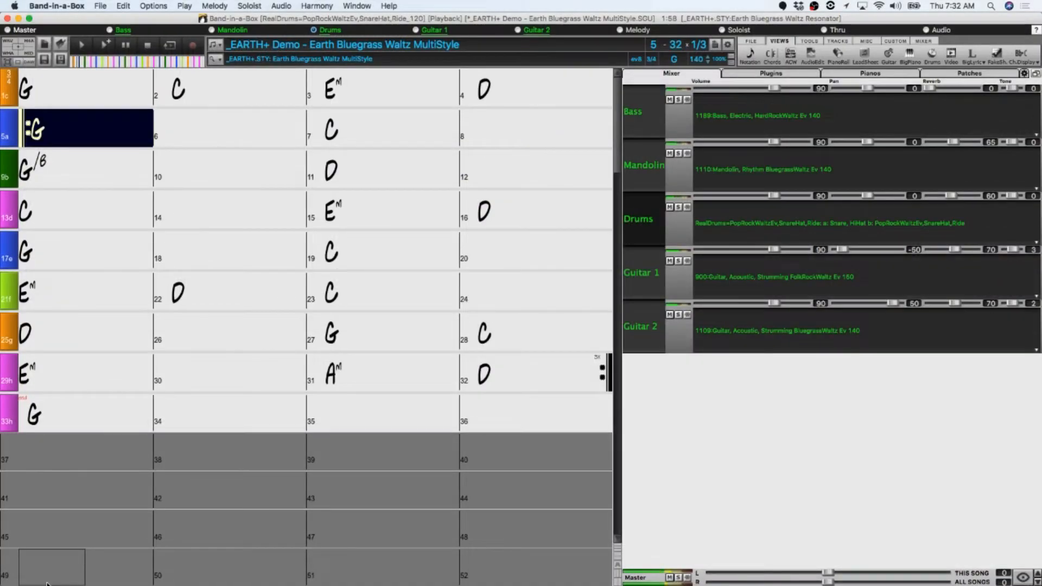
pyautogui.click(391, 129)
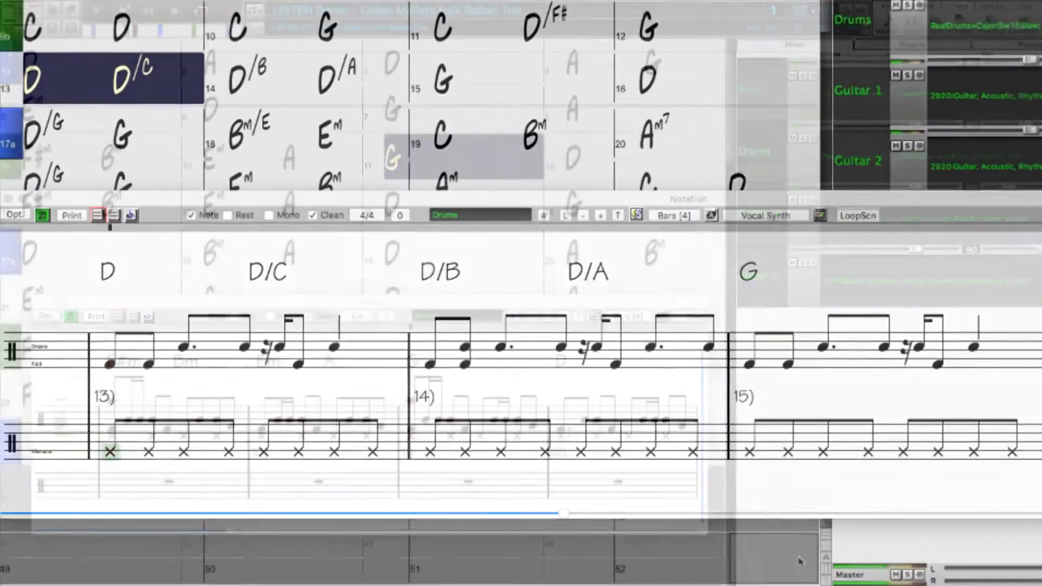
pyautogui.click(269, 347)
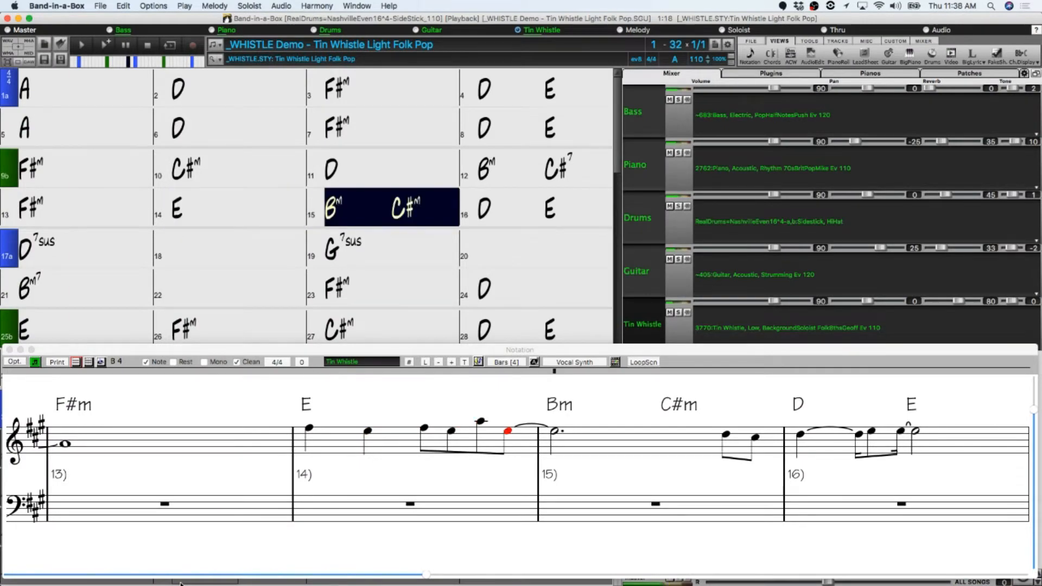
# Load the _DRAMA Demo - Drama 12-8 Baritone Movie Score with the BigPiano window
pyautogui.click(544, 207)
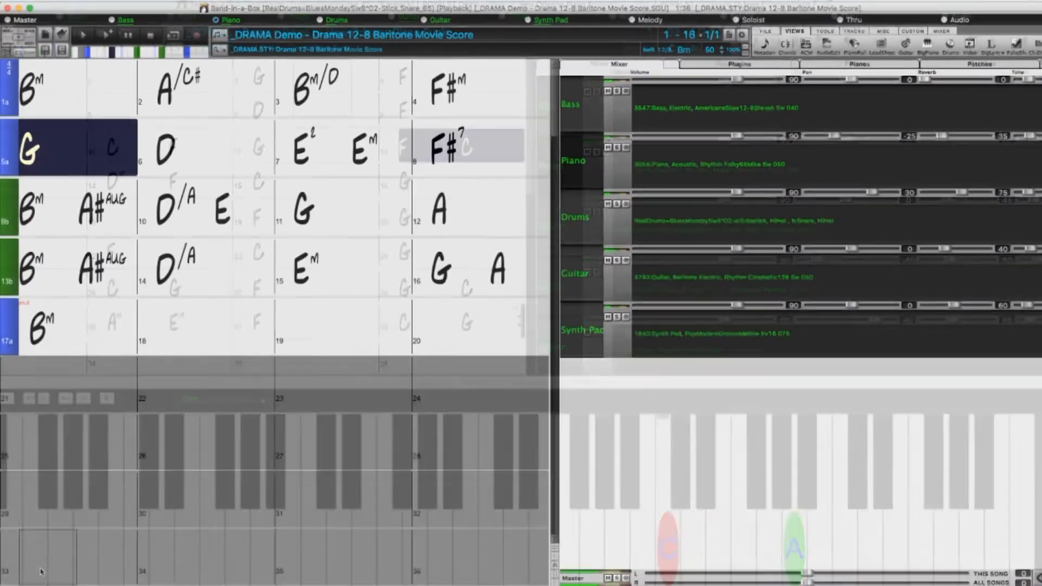
# Load the bonus song Scatter the Mud (trad, jig) with the Banjo track in 6/8 Notation
pyautogui.click(219, 151)
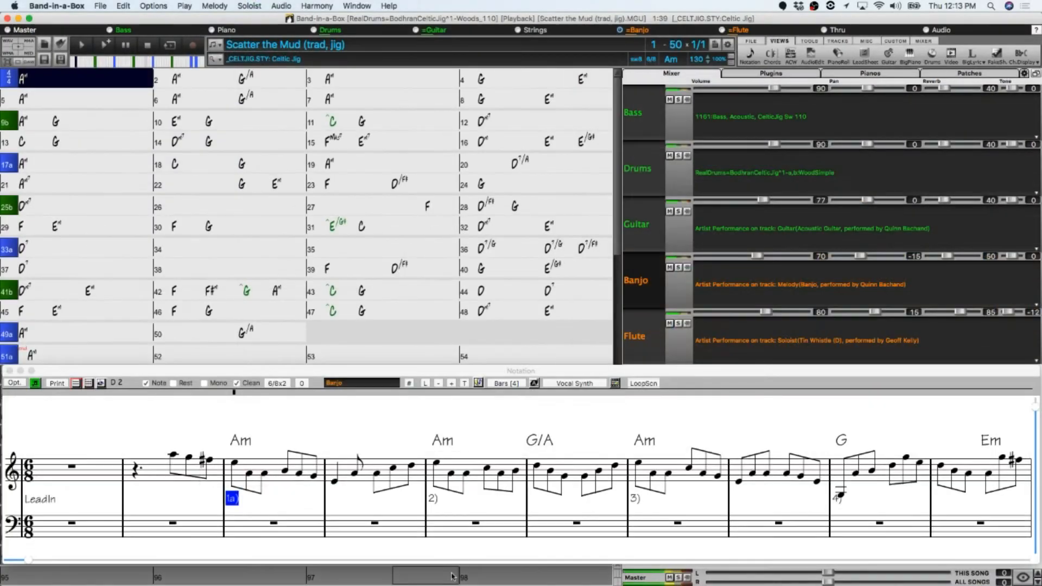
# Load the _JEANS Demo - Jeans Pop Country Blues with the Drums track in Notation
pyautogui.click(239, 78)
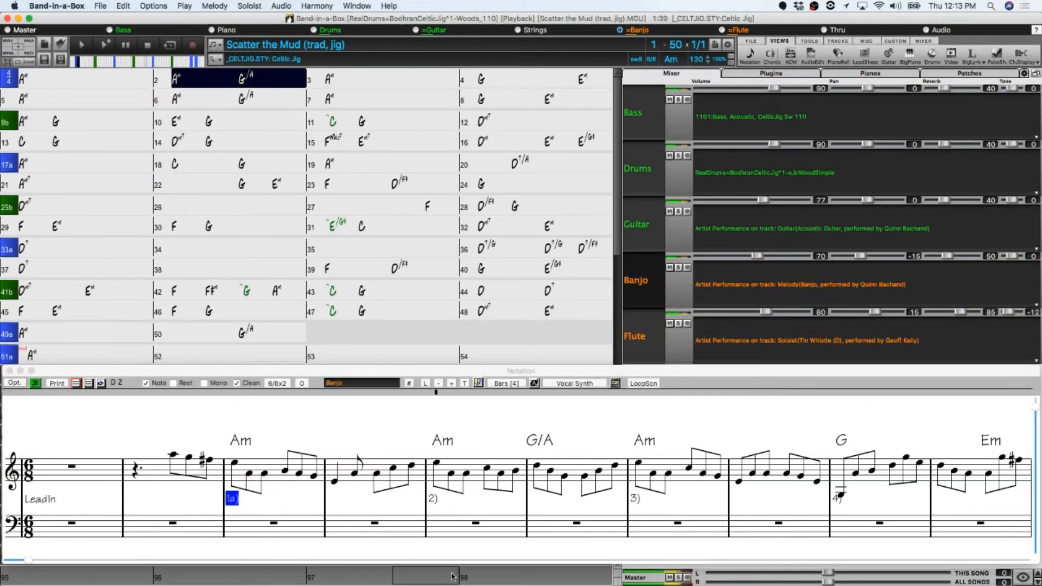
pyautogui.click(392, 78)
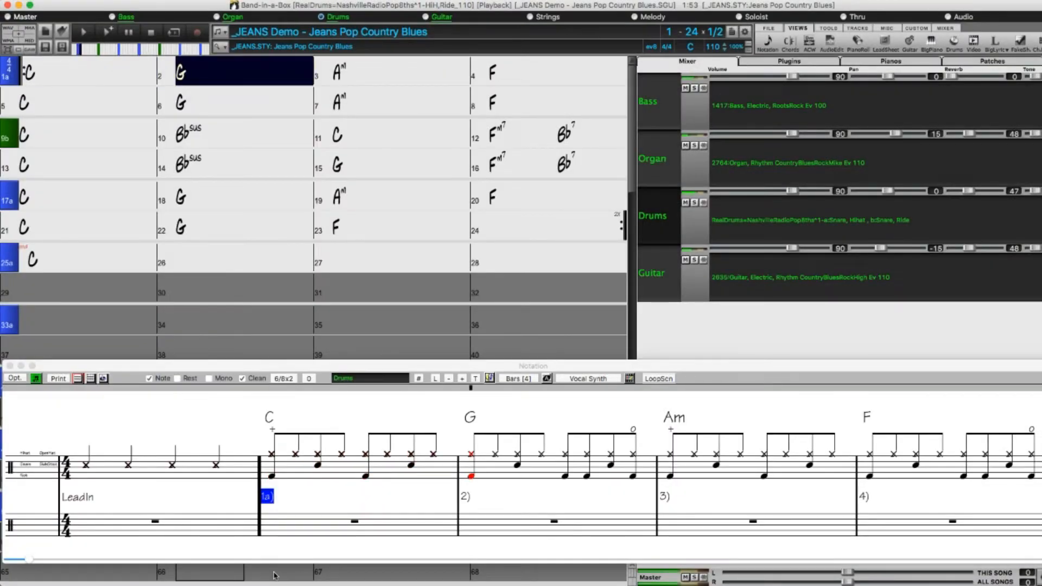
# Copy the Drums track's MIDI to Utility#1 via Copy/Move Track and confirm
pyautogui.click(398, 72)
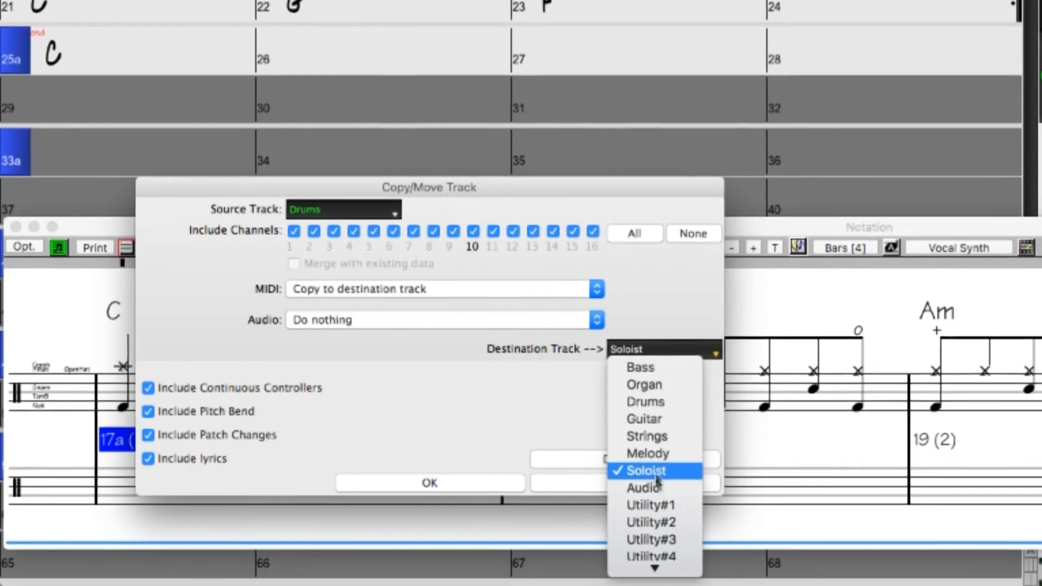
pyautogui.click(650, 505)
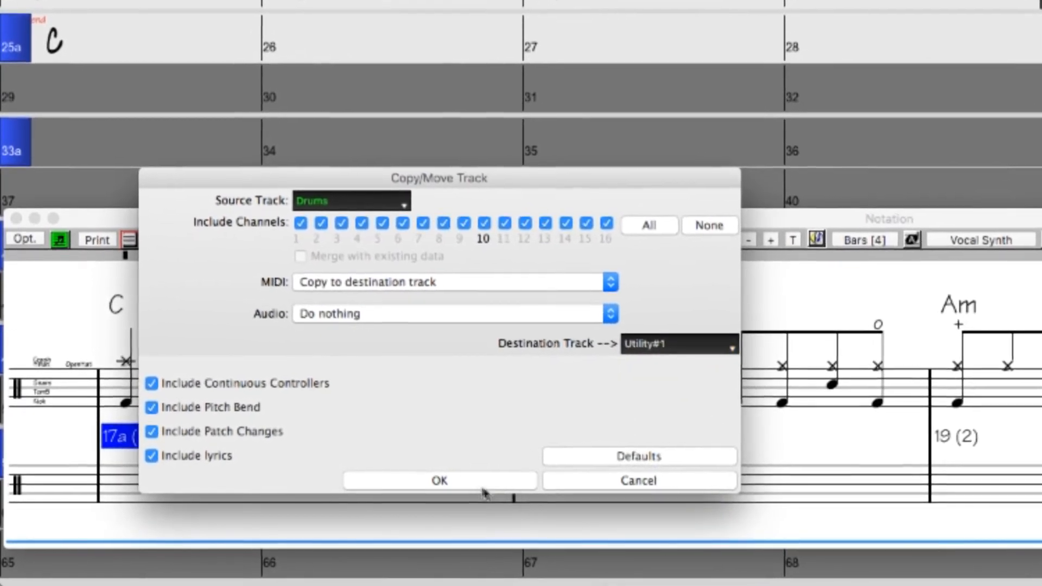
pyautogui.click(438, 481)
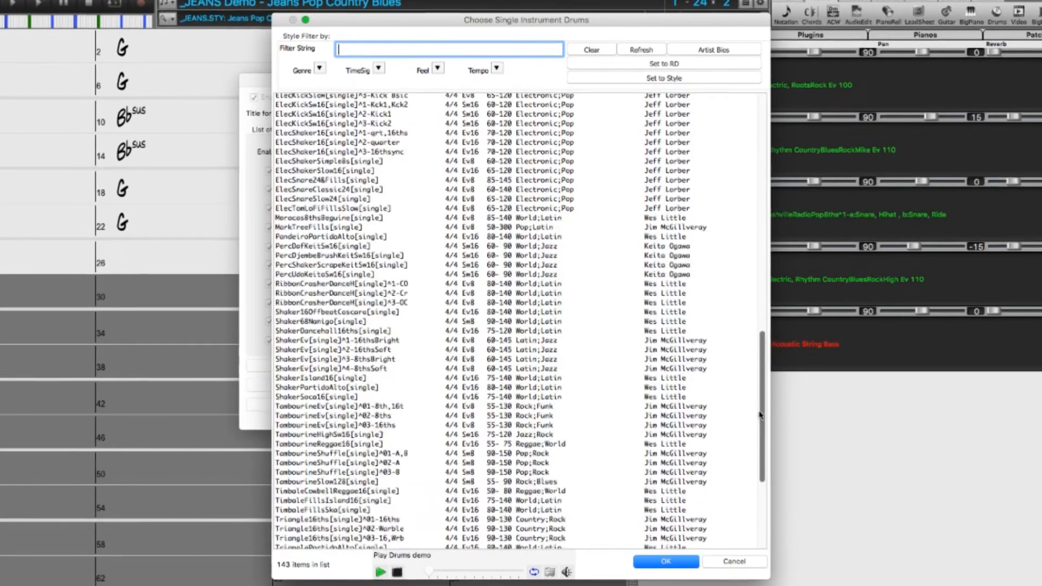
# Enable Multi-Drums and add the CongaSoca16 single conga over the NashvilleRadioPop8ths kit
pyautogui.scroll(-3)
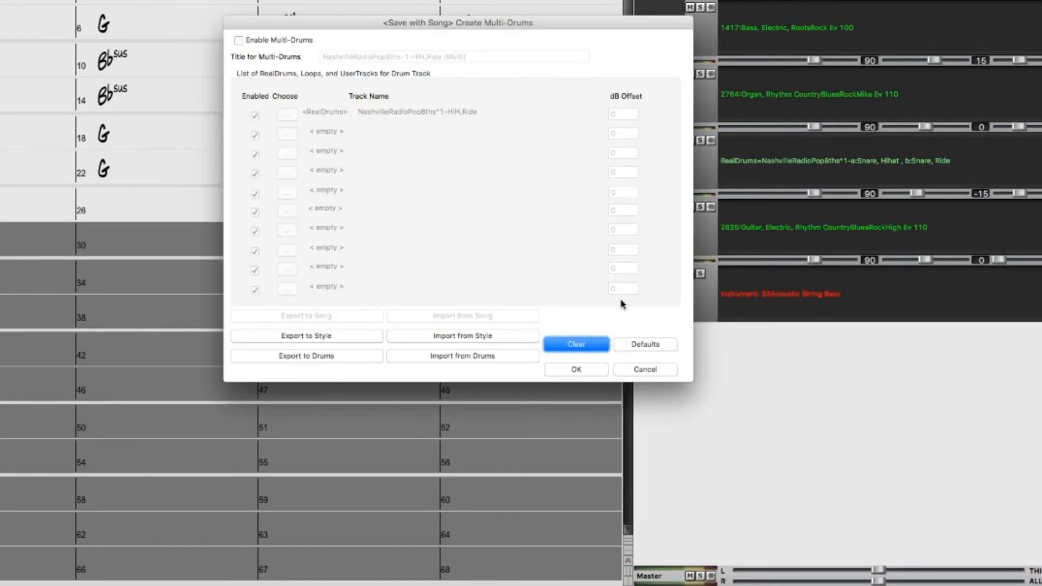
pyautogui.click(239, 40)
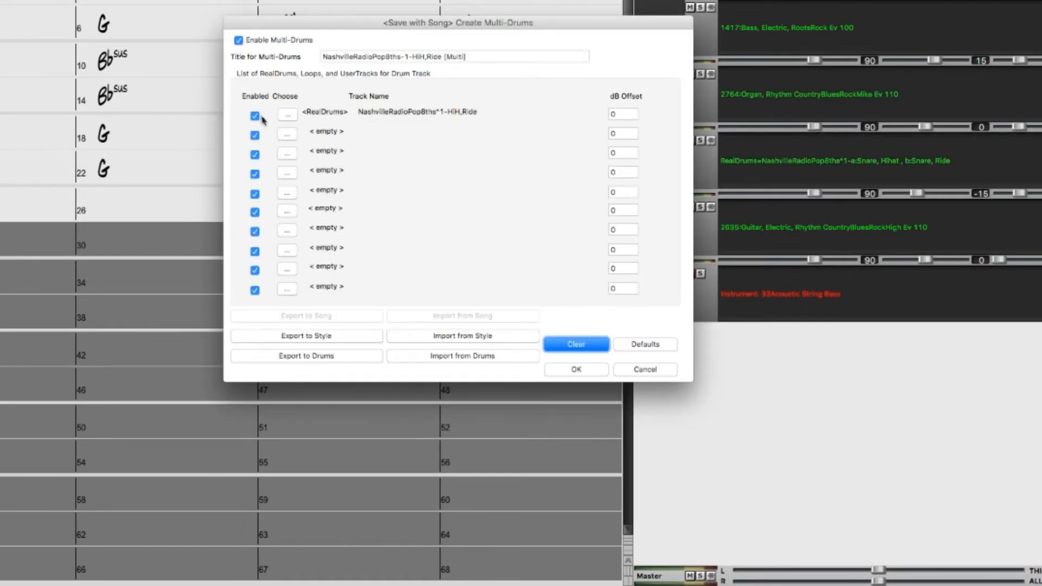
pyautogui.click(287, 134)
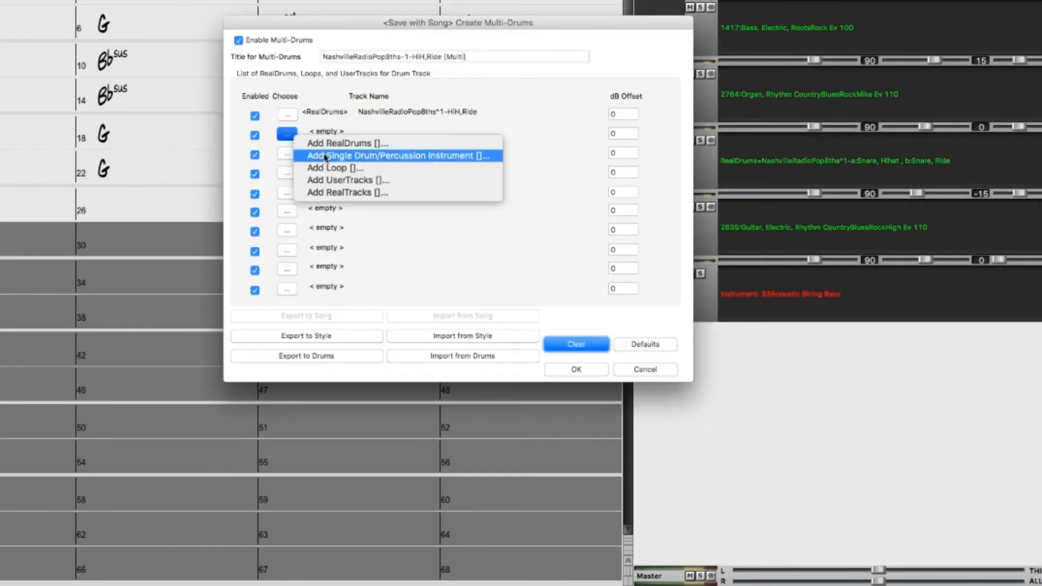
pyautogui.click(394, 155)
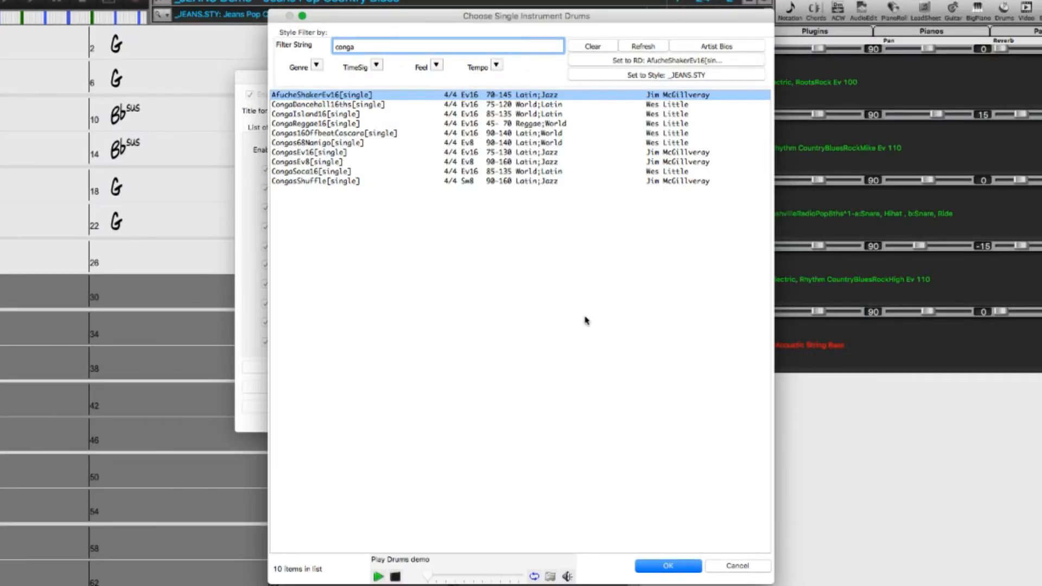
pyautogui.click(313, 171)
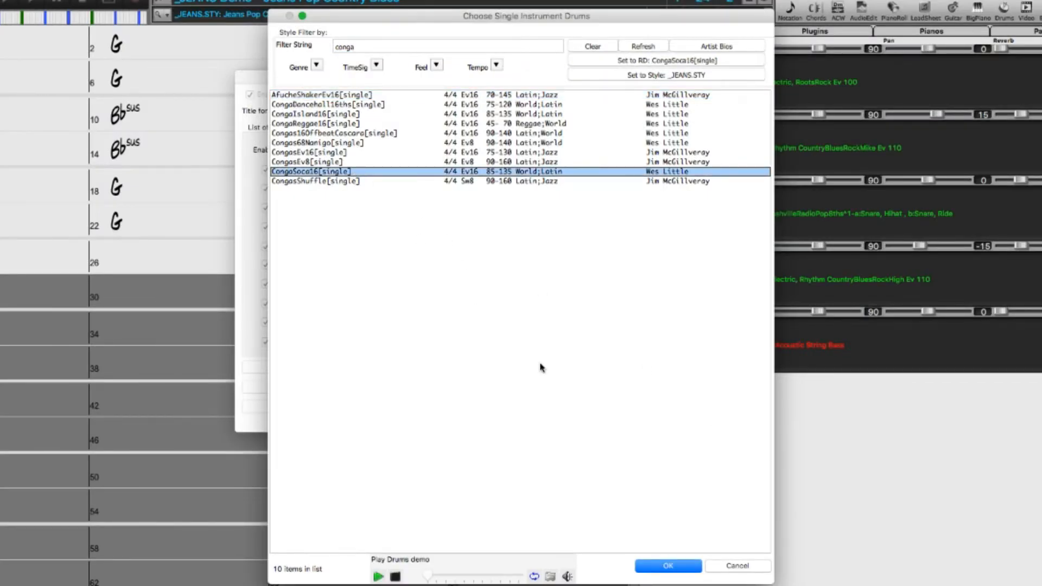
pyautogui.click(667, 566)
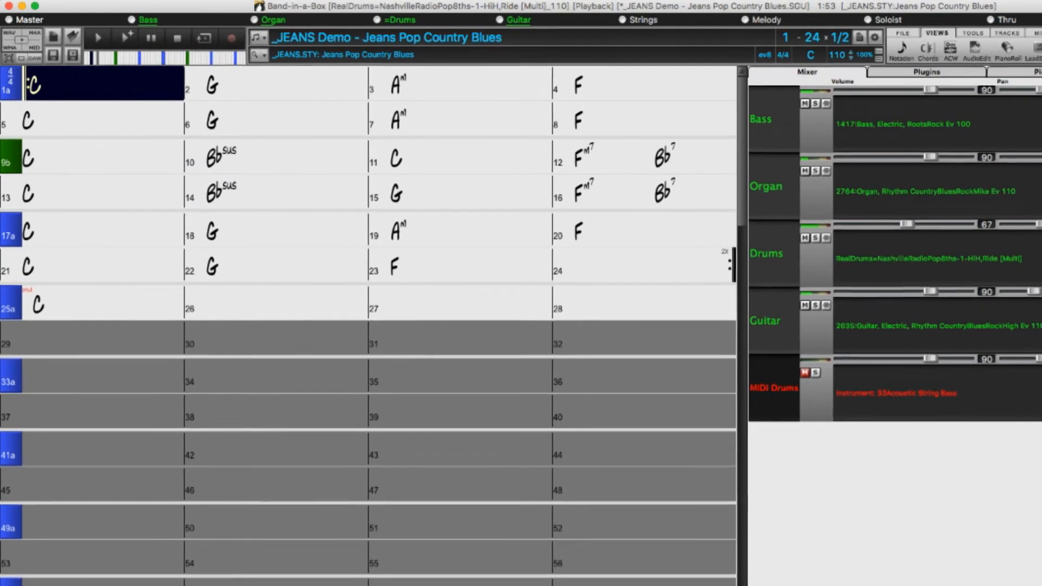
# Bring up the StylePicker filtered to the MST 32 MIDI style set
pyautogui.click(292, 85)
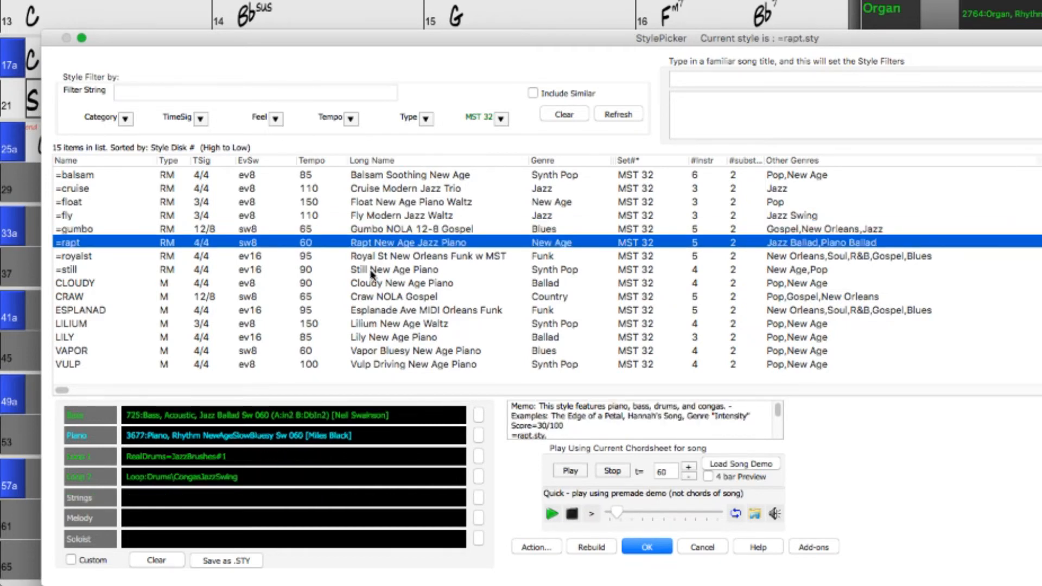
# Select the VAPOR style and open the Category chooser at 2021 All Rediscovered
pyautogui.click(72, 324)
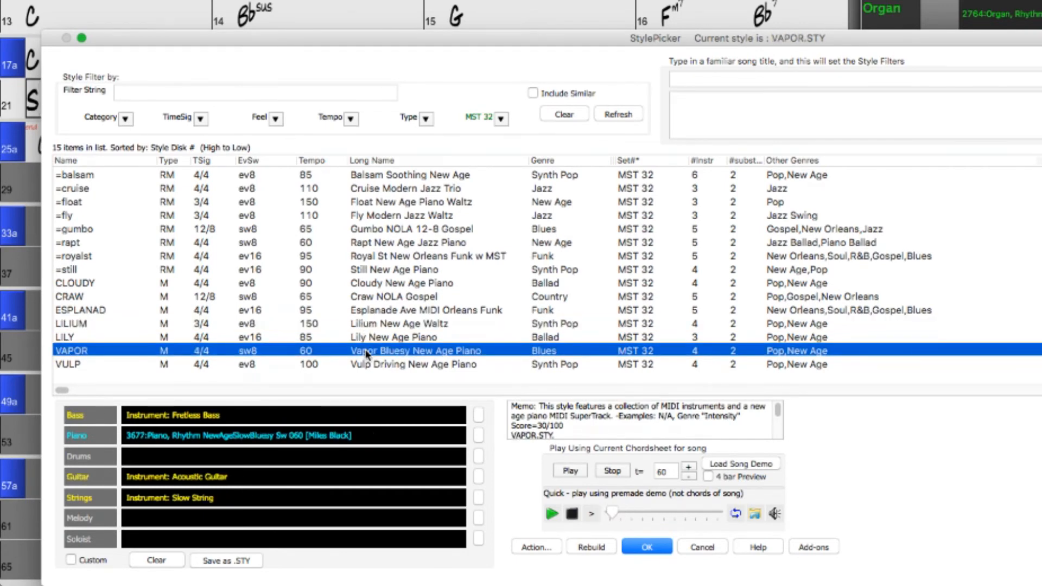
pyautogui.click(645, 546)
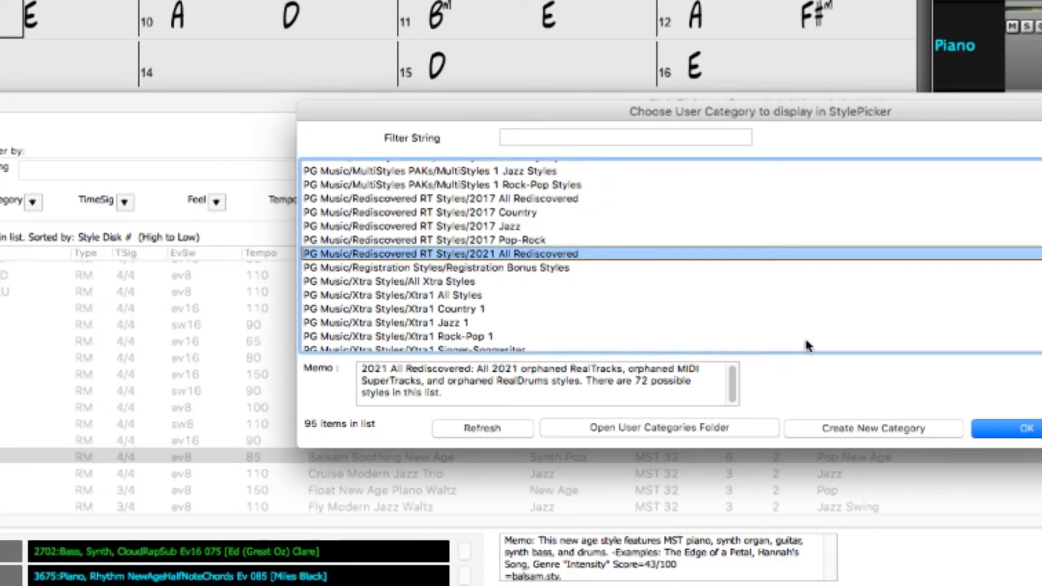
# Apply 2021 All Rediscovered, audition _ONSHORE, then load the _CARNAL+ Radio Pop Funk demo with BigPiano
pyautogui.click(1023, 429)
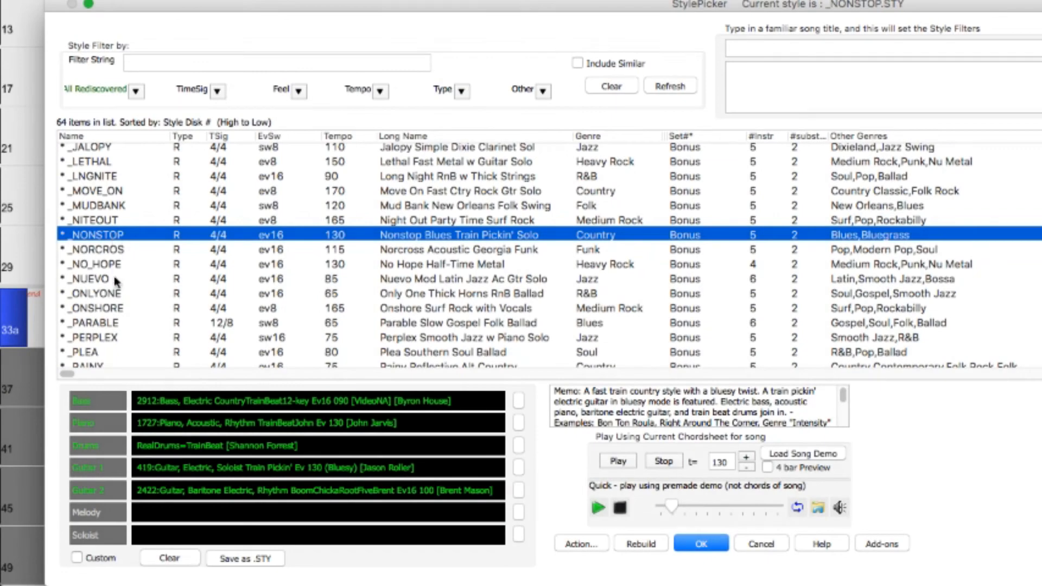
pyautogui.click(96, 307)
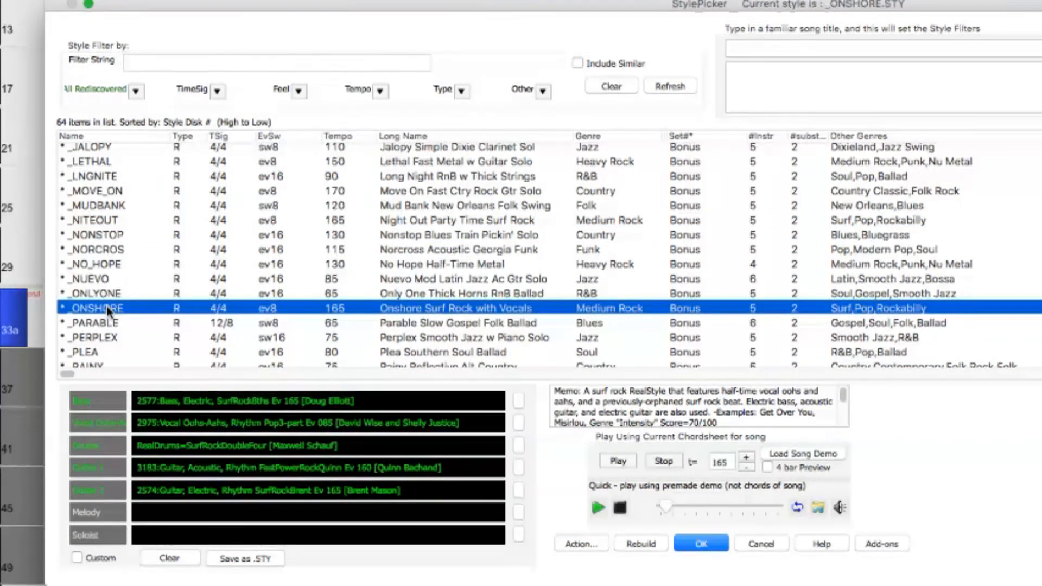
pyautogui.click(702, 543)
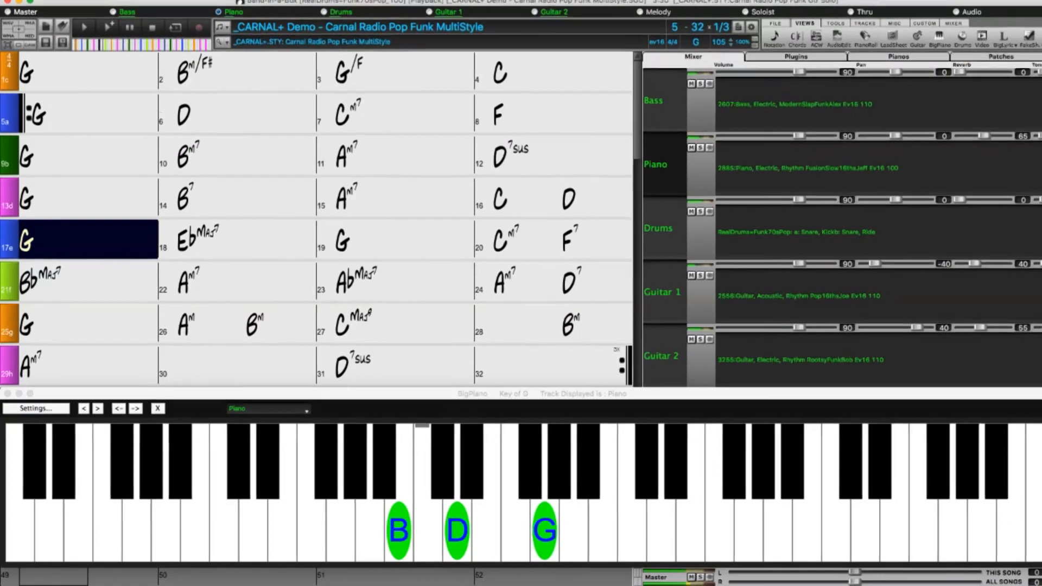